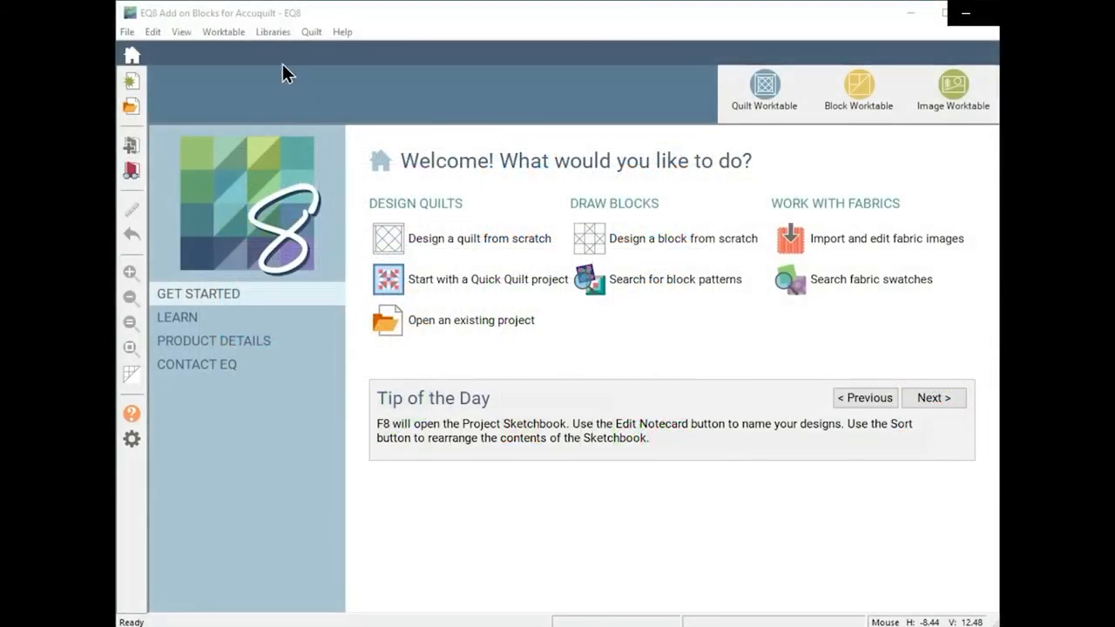
Show the Block Library from the Libraries menu of the welcome screen
left_click(271, 32)
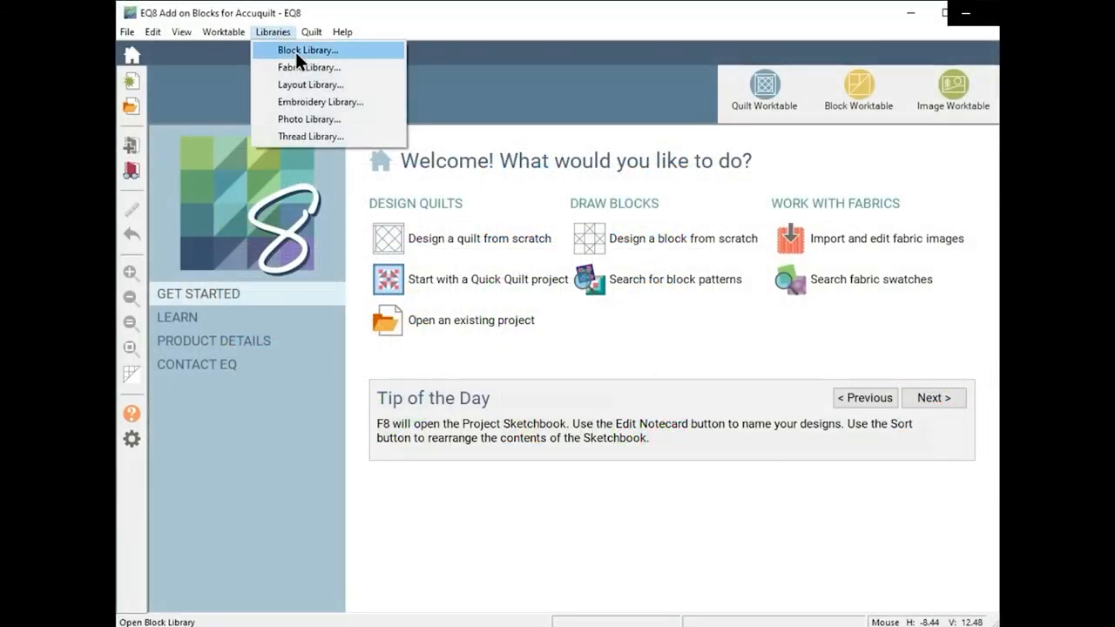
left_click(306, 49)
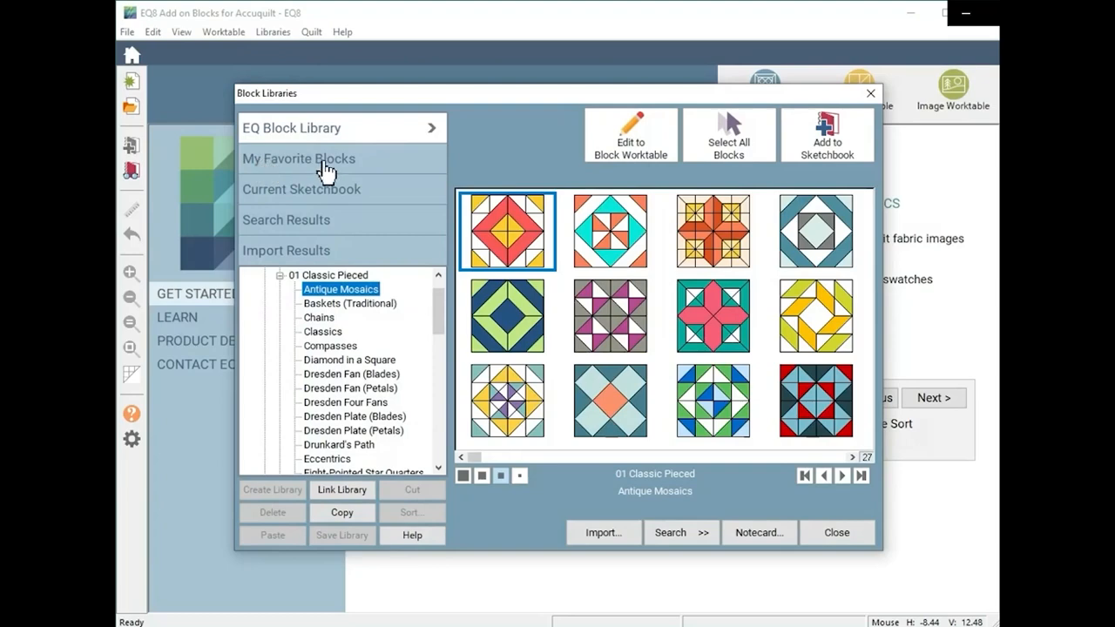
View the favourite 8" Qube - 72 Blocks collection, then start a horizontal quilt on the worktable
left_click(298, 159)
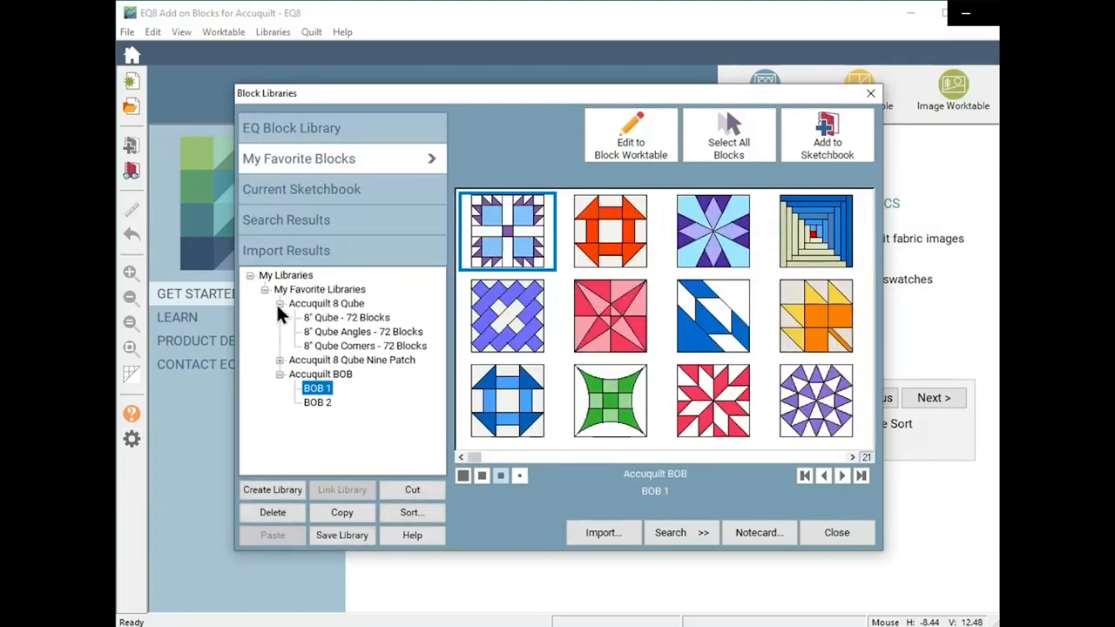
left_click(345, 317)
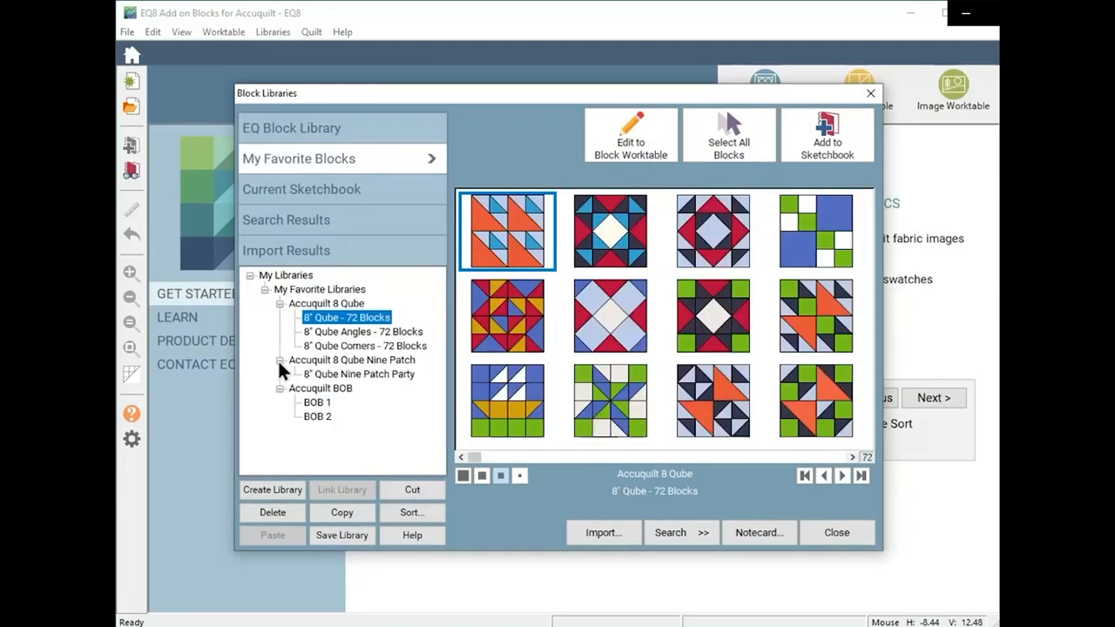
left_click(317, 401)
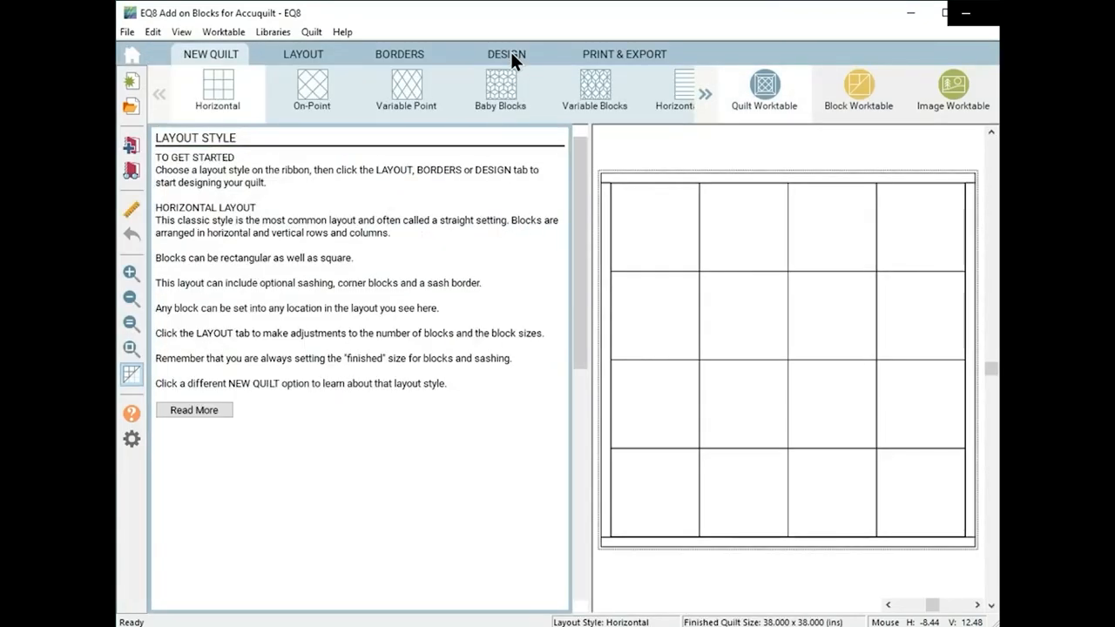
left_click(505, 54)
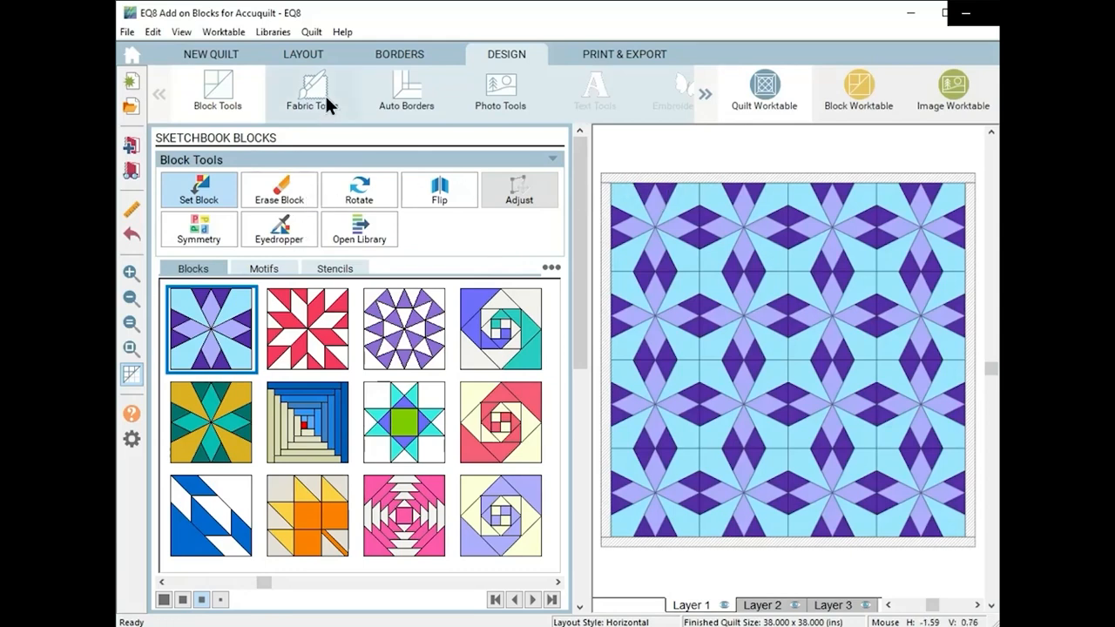
Recolour the border deep purple with Swap Color, then return to Block Tools for the swirl blocks
left_click(312, 91)
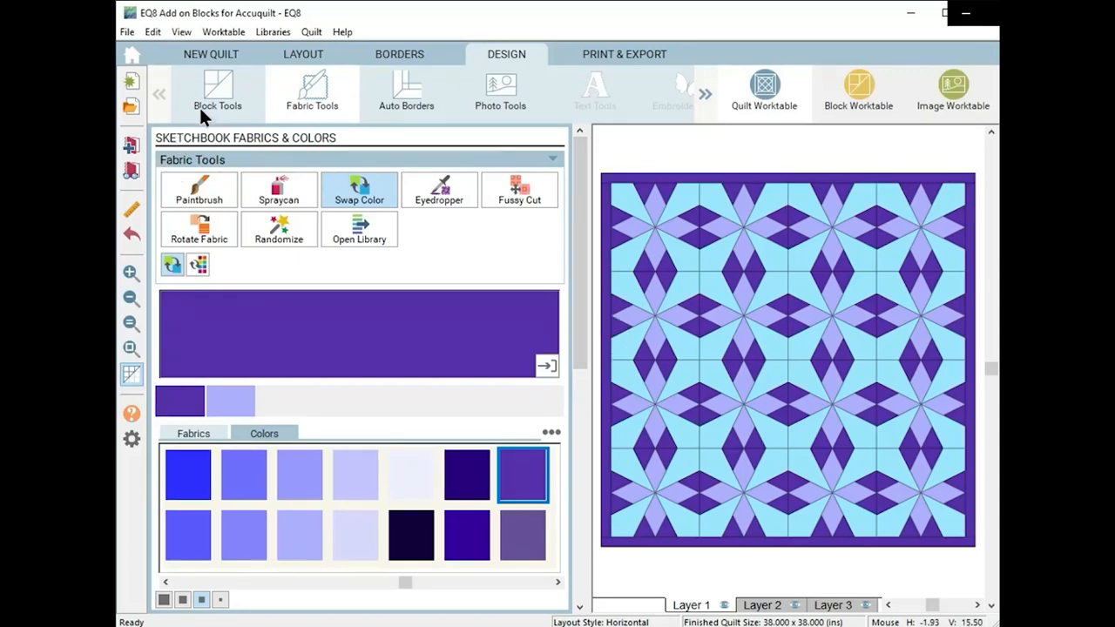
left_click(216, 90)
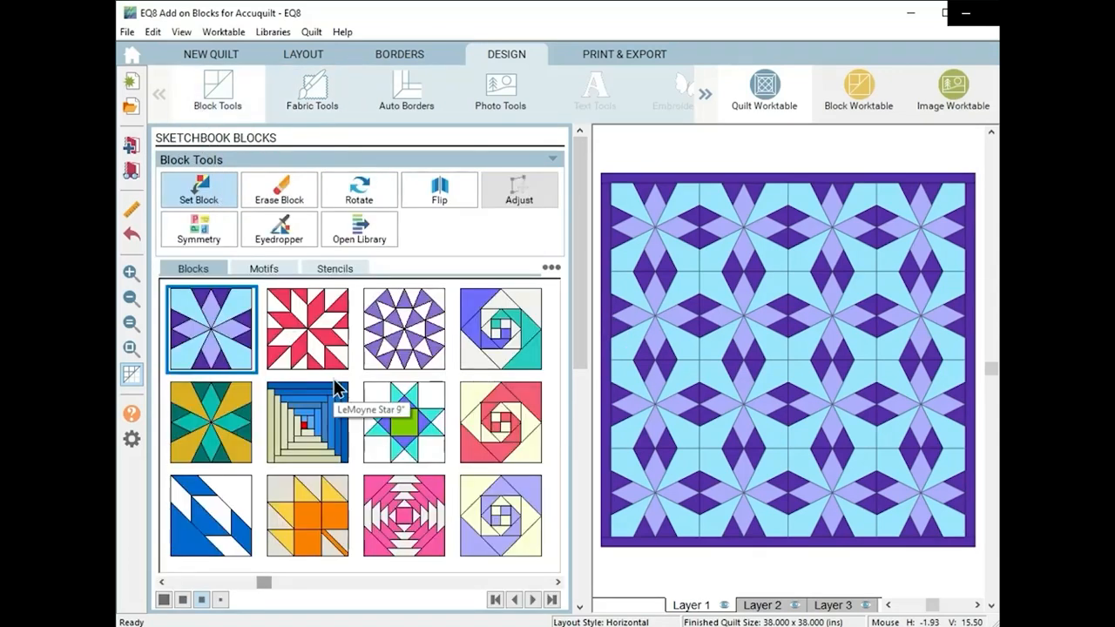
mouse_move(501, 432)
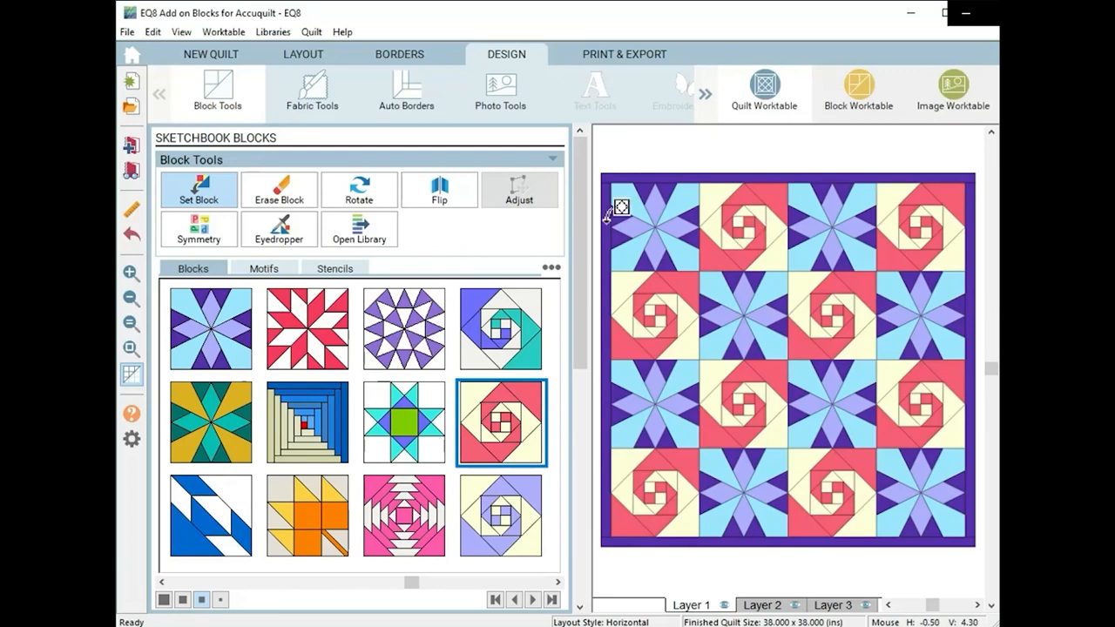
Switch to Fabric Tools to recolour the swirl blocks lavender and cream
left_click(312, 91)
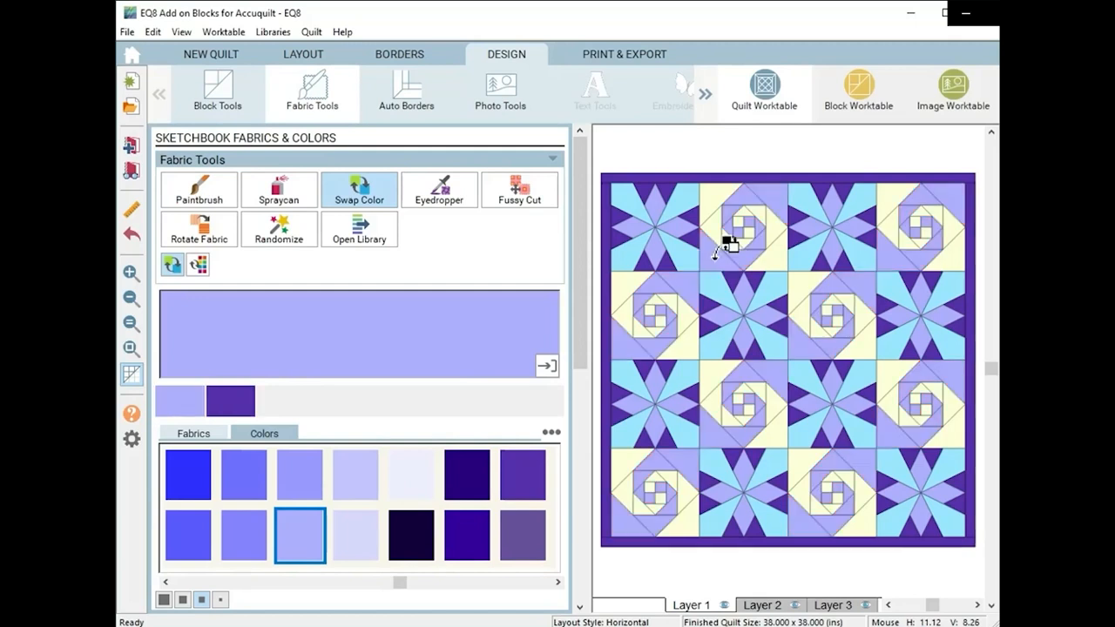
mouse_move(514, 338)
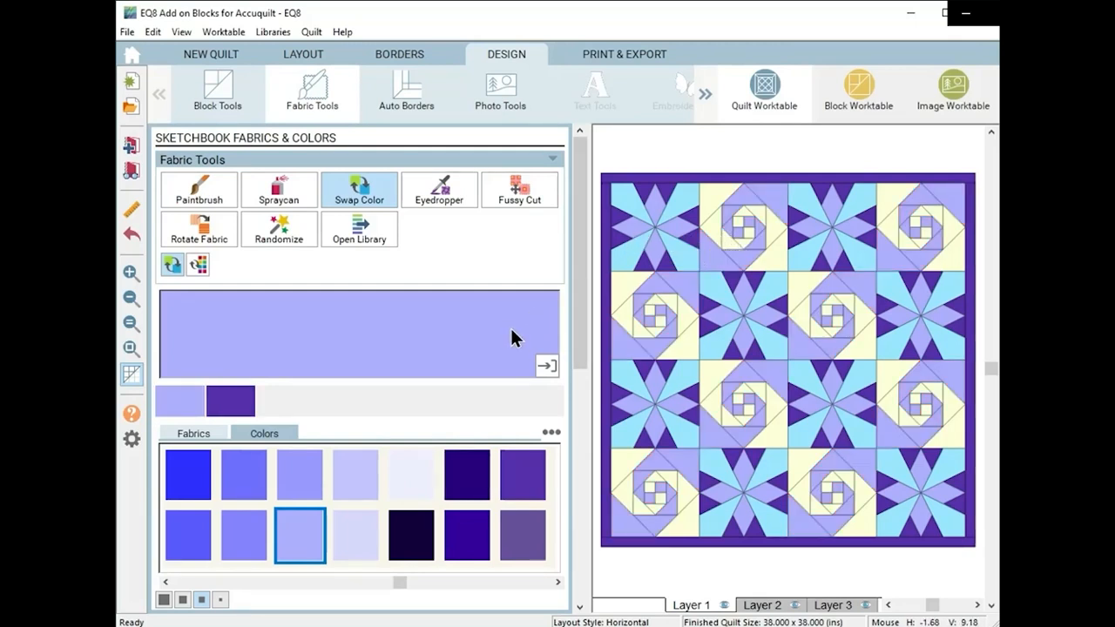
mouse_move(136, 154)
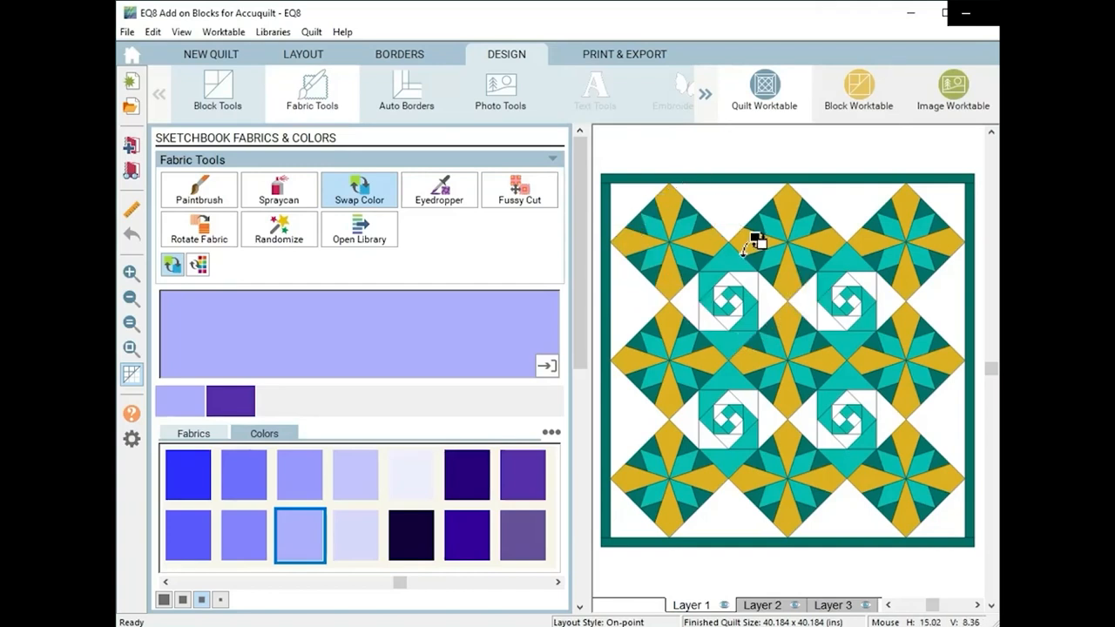
mouse_move(753, 183)
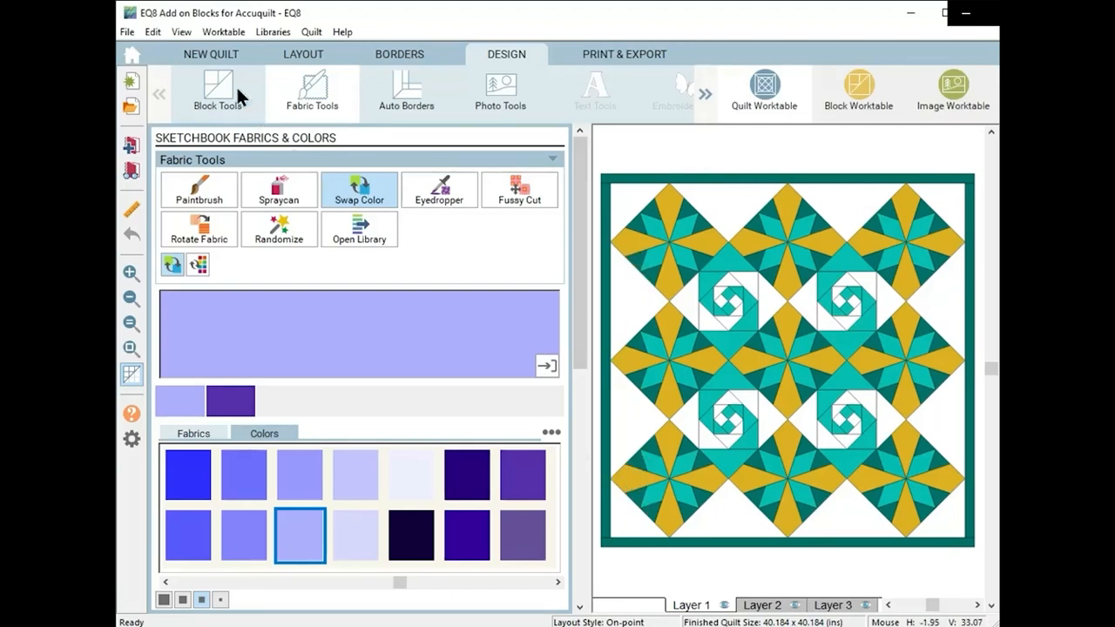
Start a horizontal quilt alternating the red-and-green star block with the red-and-white star block
left_click(209, 54)
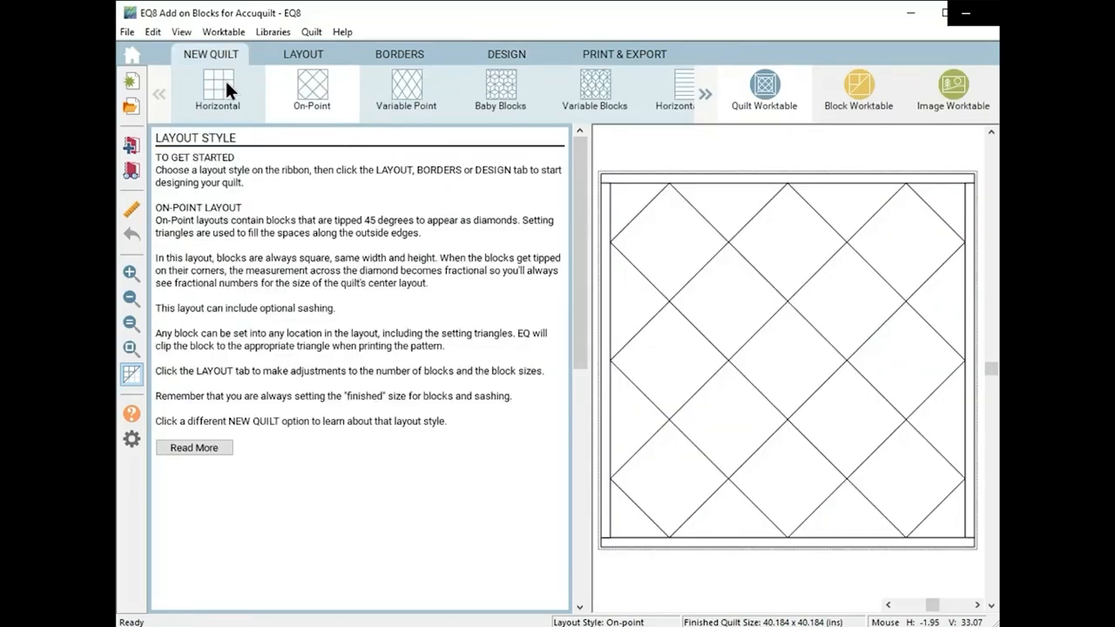
left_click(505, 54)
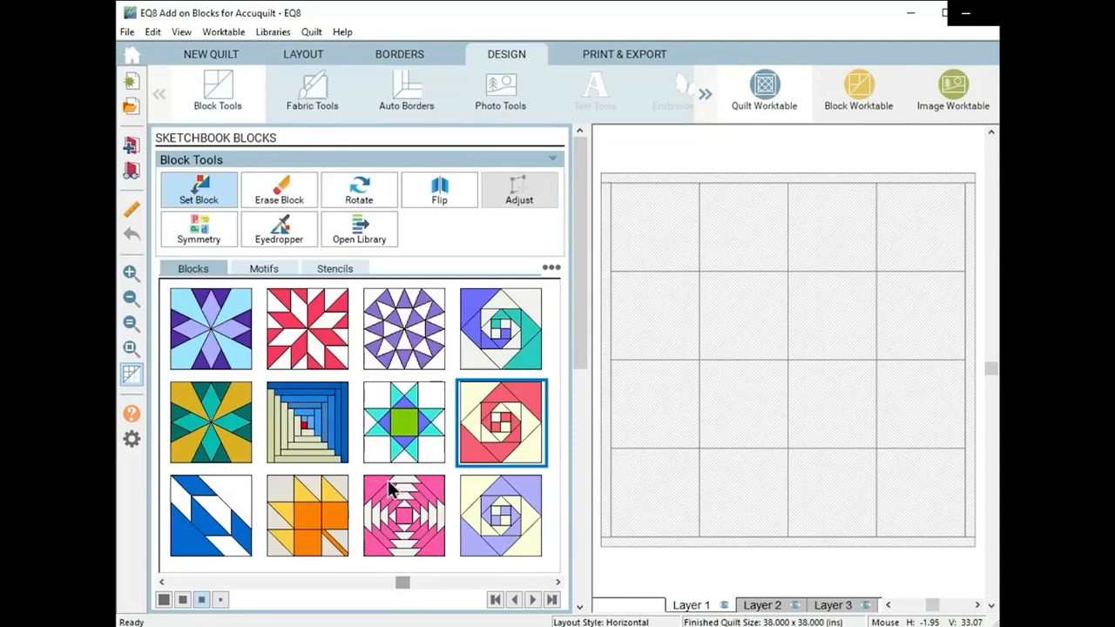
left_click(533, 599)
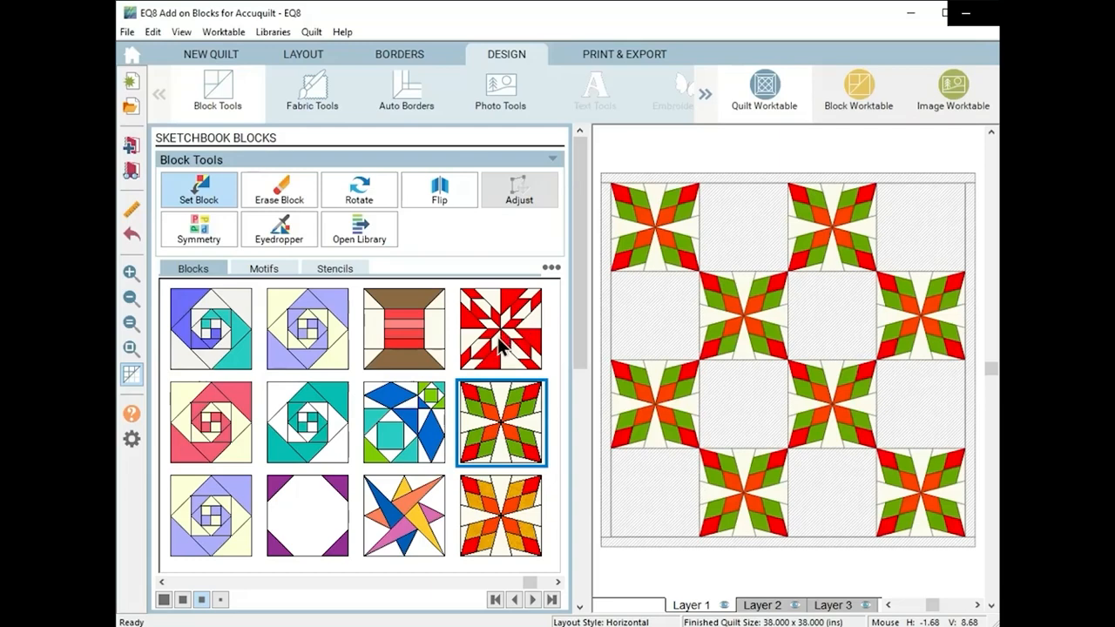
left_click(502, 328)
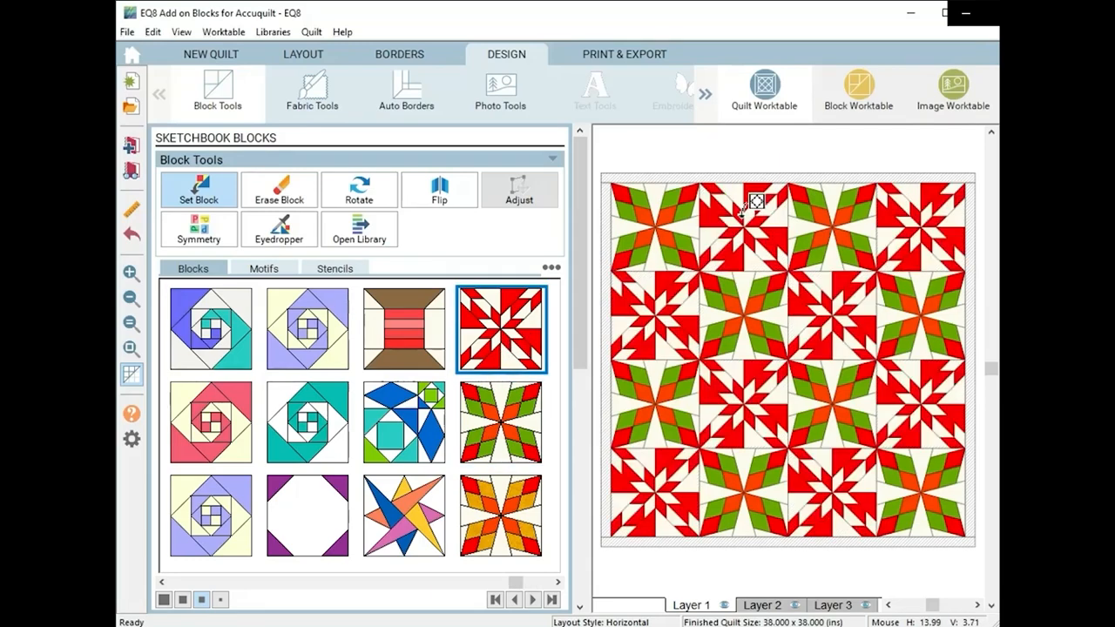
mouse_move(989, 449)
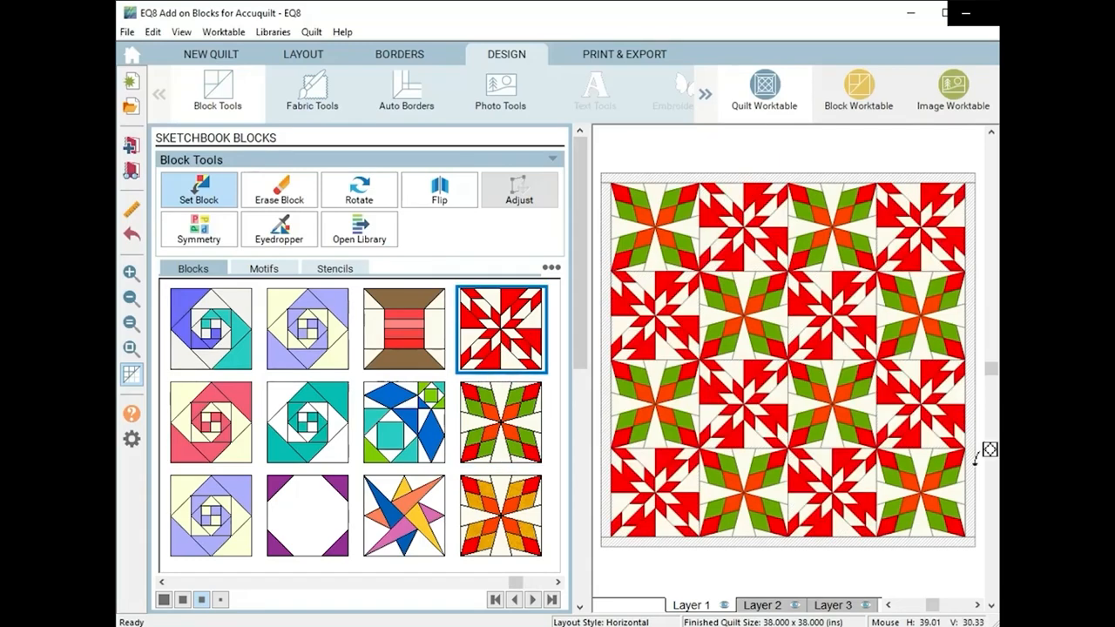
mouse_move(706, 467)
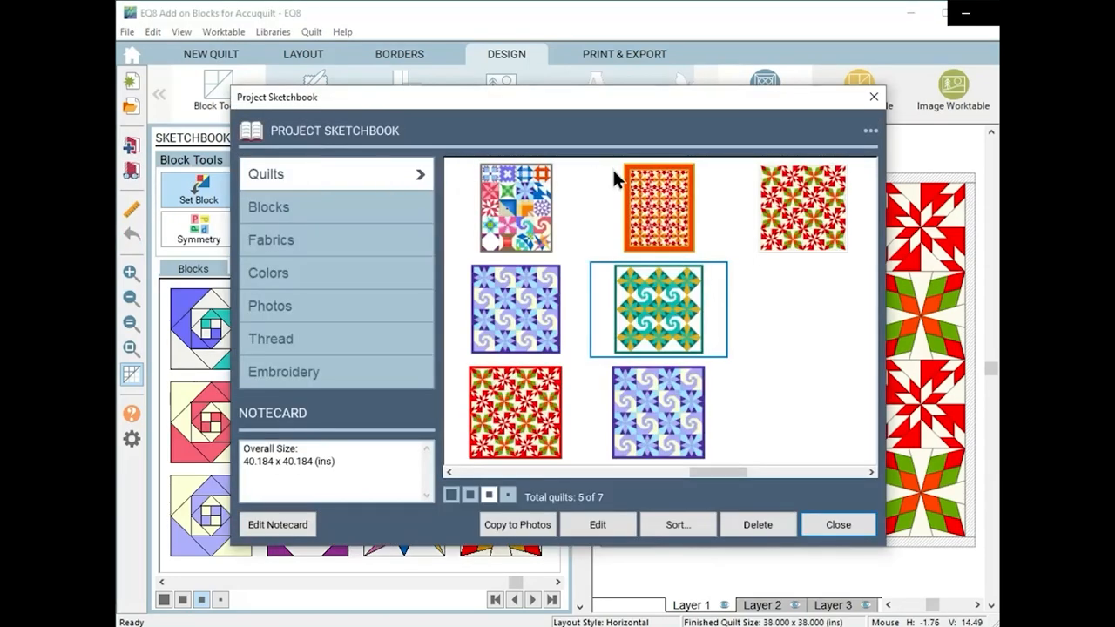
Select the red-orange on-point quilt in the Project Sketchbook for editing
left_click(837, 523)
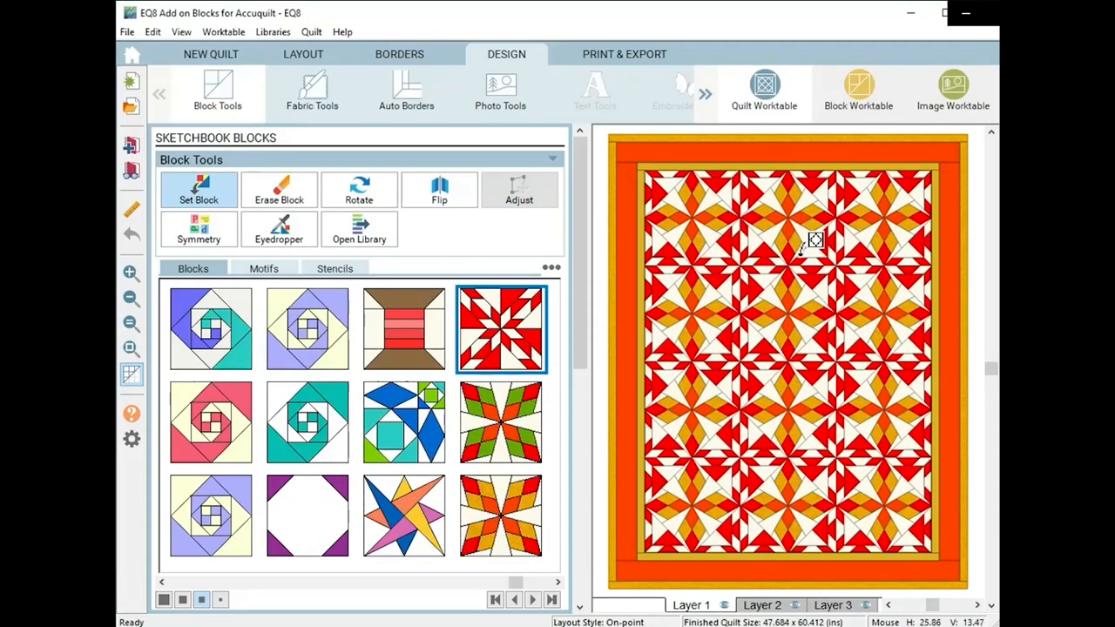
mouse_move(716, 251)
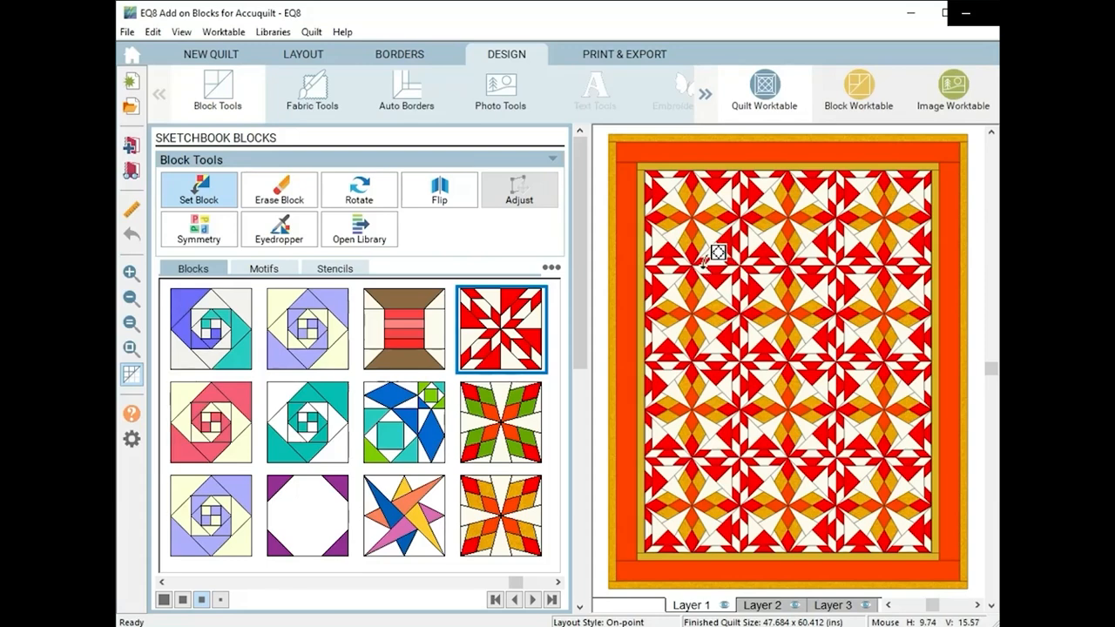
mouse_move(680, 129)
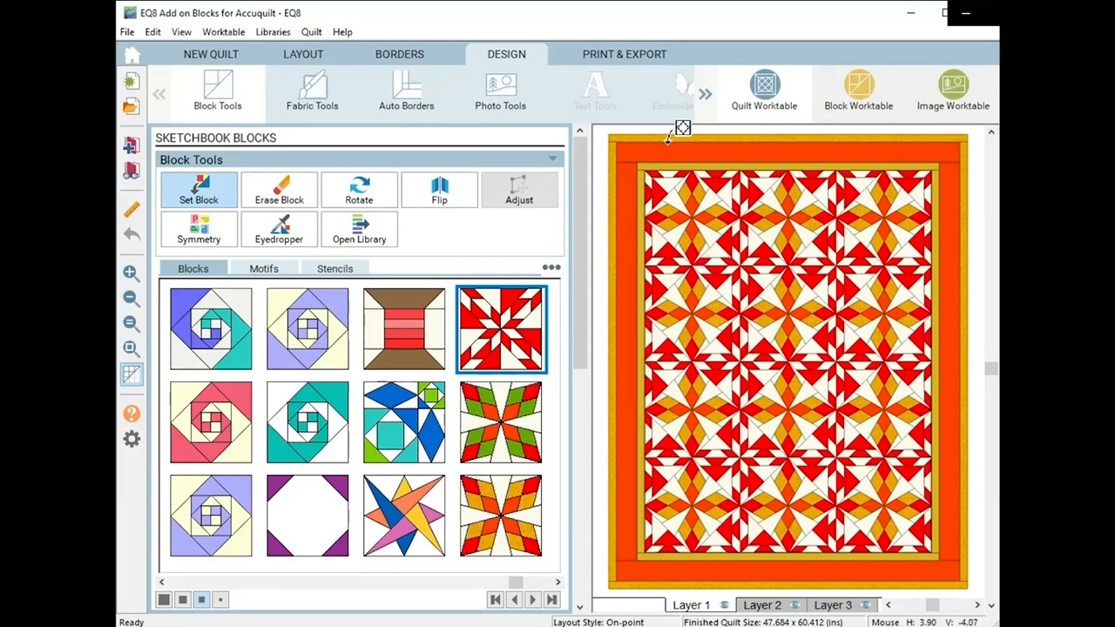